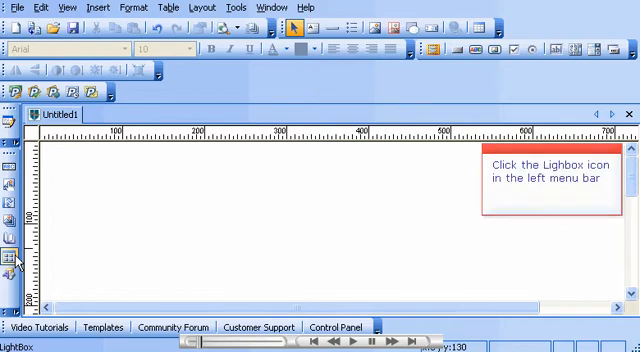
Insert a Lightbox gallery object spanning the full page width.
{"action": "left_click", "coordinate": [11, 252]}
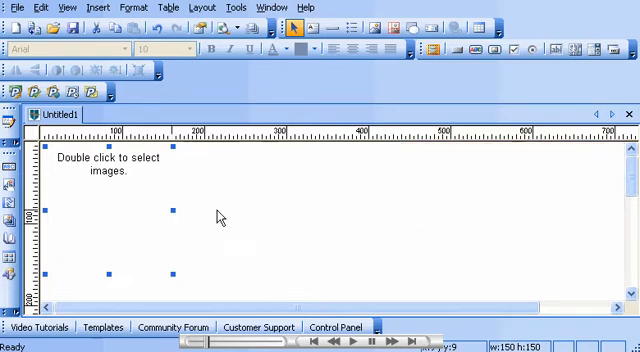
{"action": "mouse_move", "coordinate": [608, 225]}
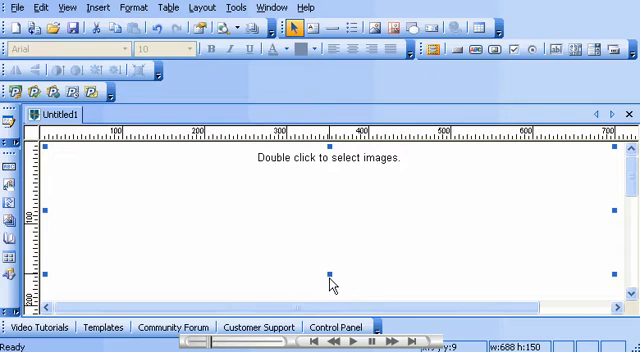
{"action": "mouse_move", "coordinate": [333, 280]}
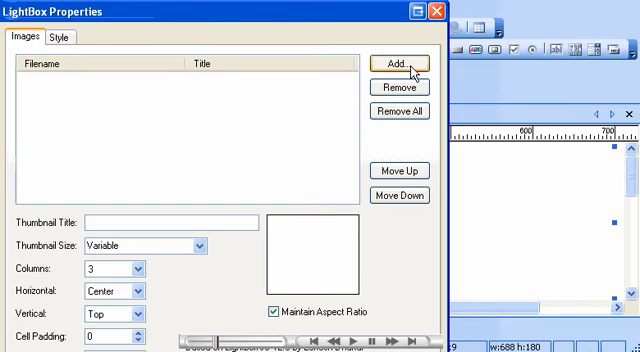
Add image files hawaii_1 through hawaii_6 to the Lightbox image list.
{"action": "left_click", "coordinate": [399, 61]}
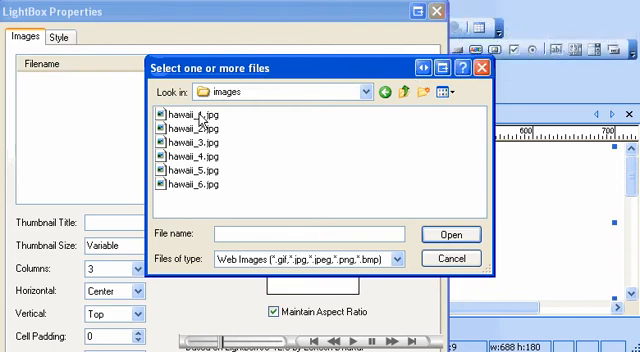
{"action": "left_click", "coordinate": [189, 114]}
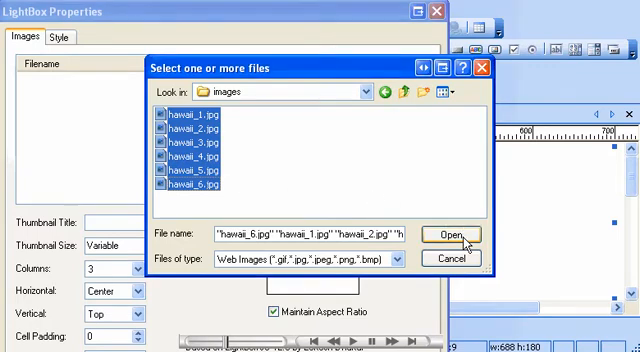
{"action": "left_click", "coordinate": [451, 234]}
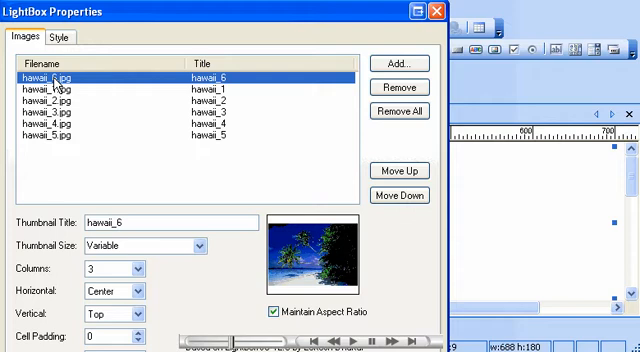
{"action": "mouse_move", "coordinate": [403, 159]}
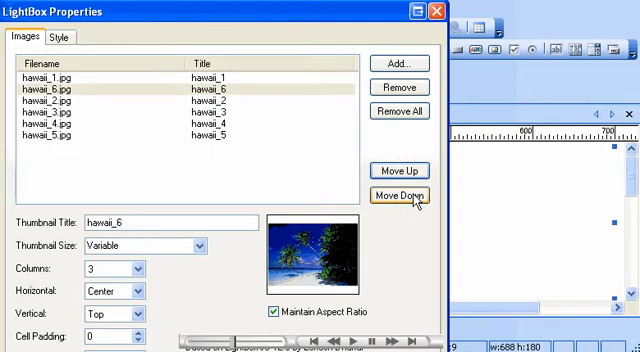
Move hawaii_6 down three places to the end of the image list.
{"action": "left_click", "coordinate": [401, 196]}
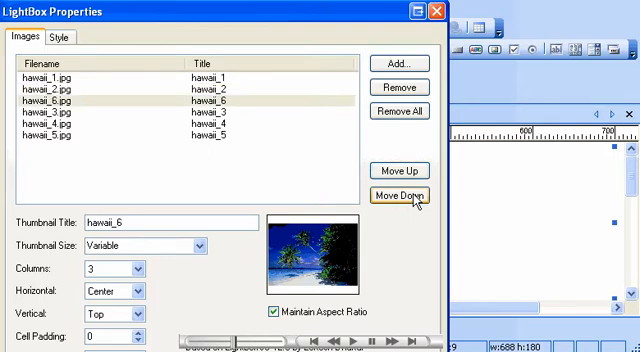
{"action": "left_click", "coordinate": [413, 195]}
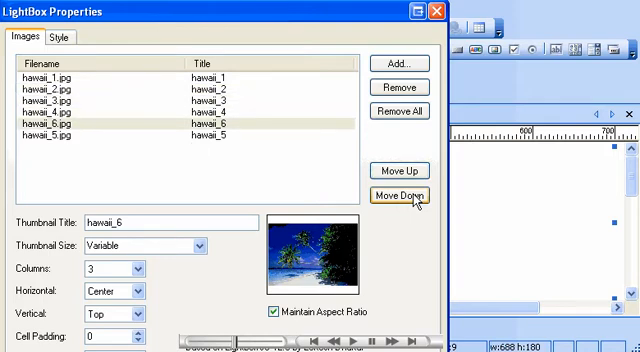
{"action": "left_click", "coordinate": [403, 196]}
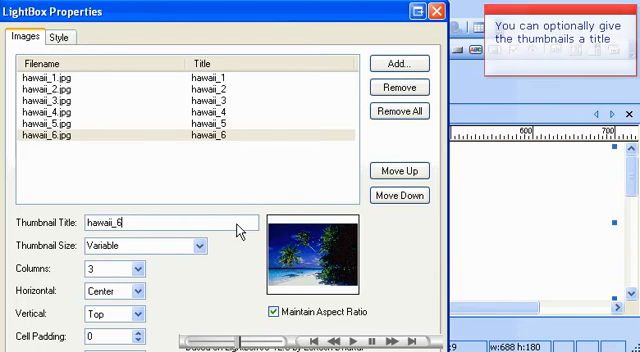
Title the hawaii_6 thumbnail 'Beautiful beach'.
{"action": "type", "text": "Beautiful"}
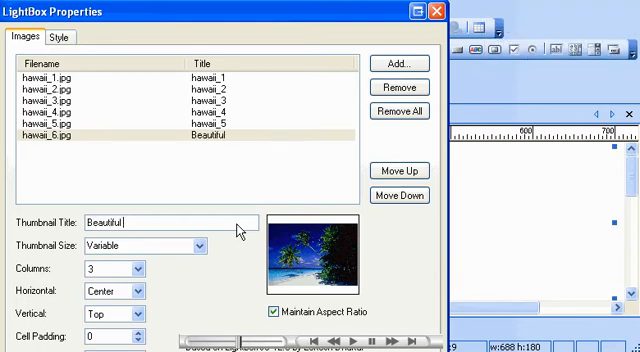
{"action": "type", "text": "beach"}
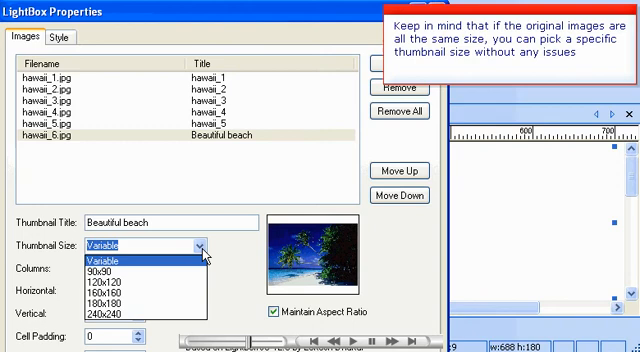
Leave Thumbnail Size at Variable and show the gallery's Style settings.
{"action": "left_click", "coordinate": [120, 256]}
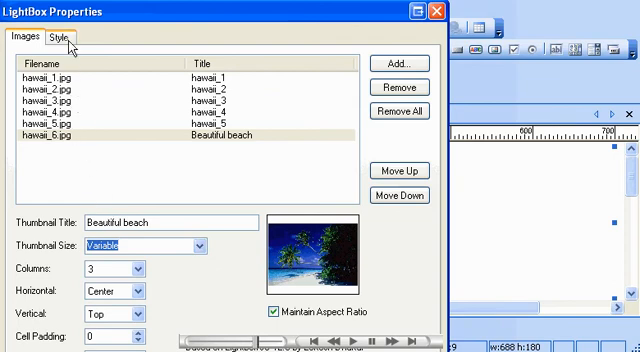
{"action": "left_click", "coordinate": [60, 39]}
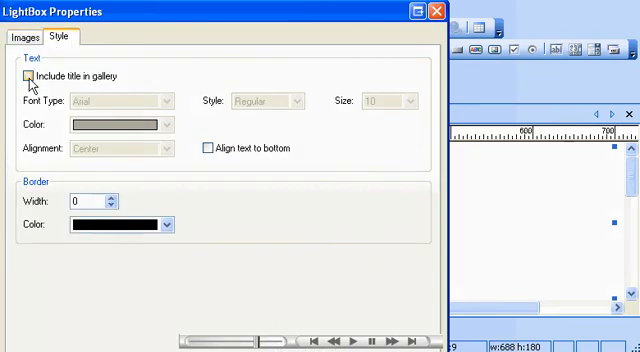
Review the Style options and confirm the LightBox Properties dialog.
{"action": "left_click", "coordinate": [26, 75]}
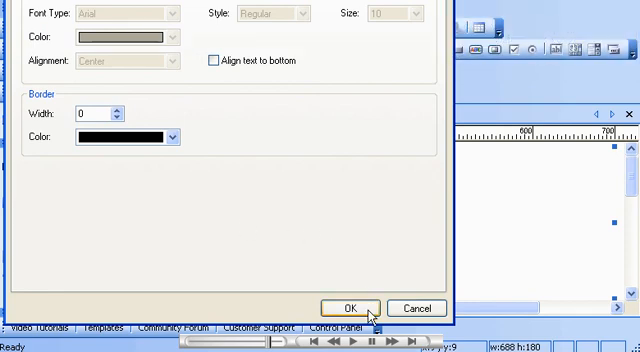
{"action": "left_click", "coordinate": [347, 307]}
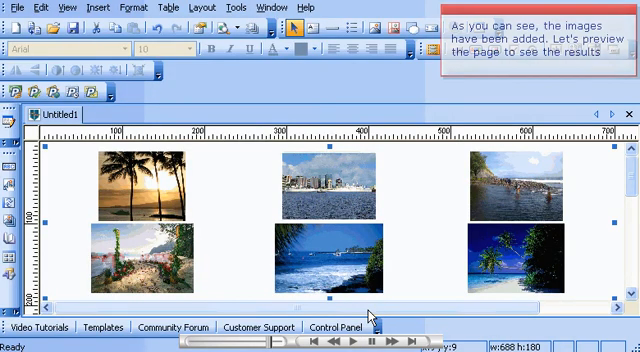